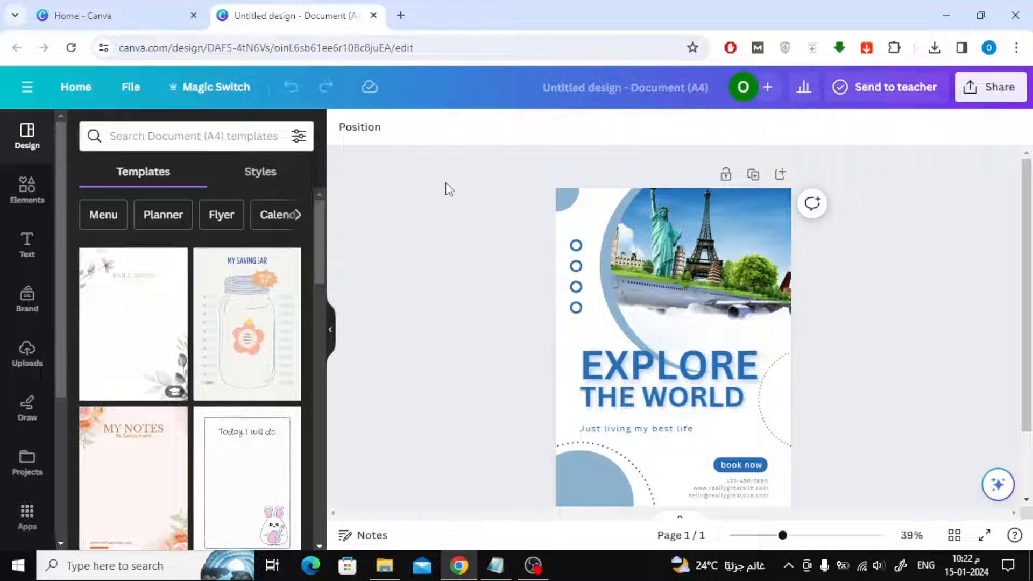
Step: In Magic Switch resize, search 'A5' and choose A5 Document (14.8 × 21 cm)
click(216, 86)
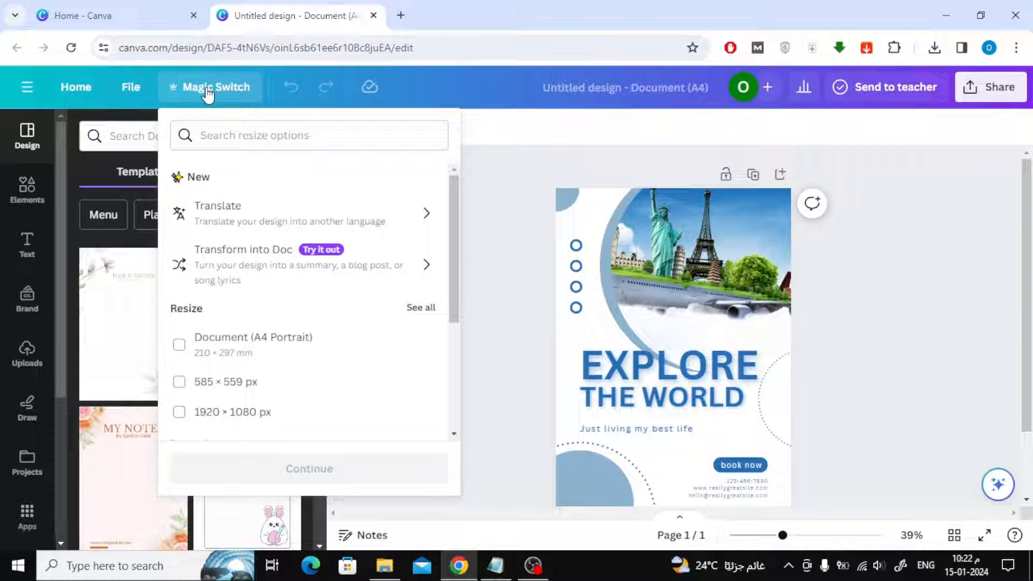
click(309, 135)
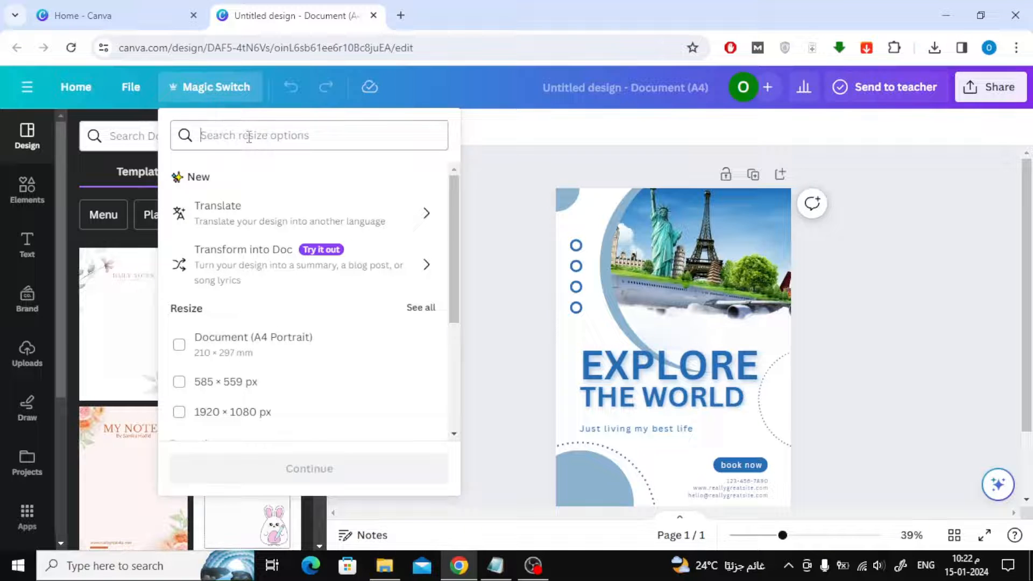
text(A5)
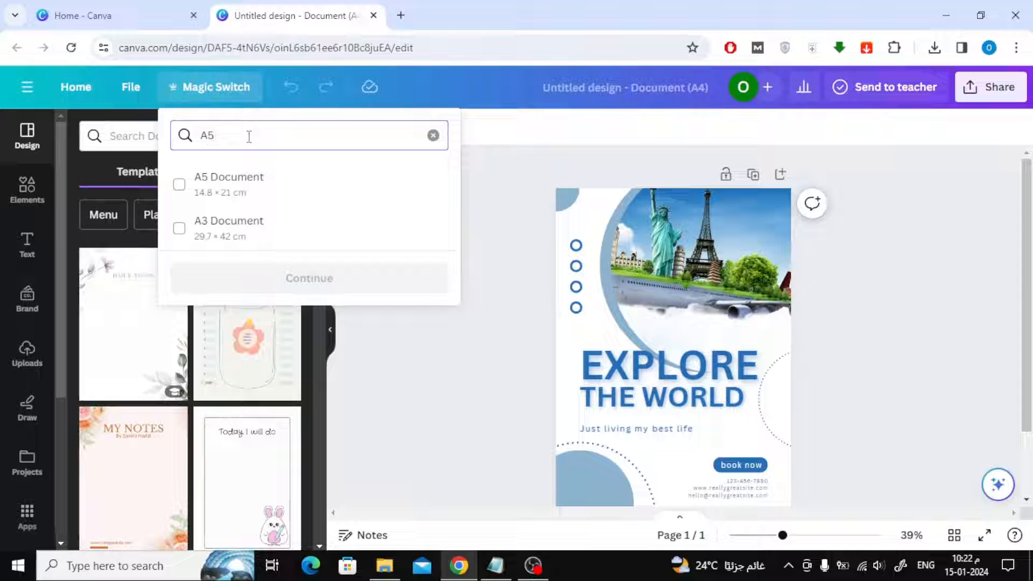
click(179, 184)
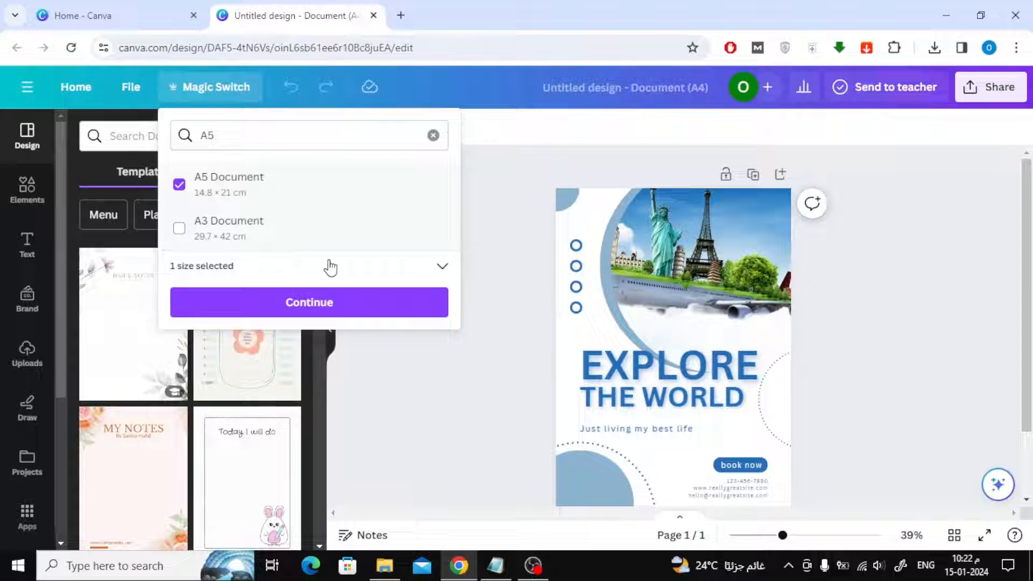
Step: Continue to the A5 preview and resize this design in place
click(309, 302)
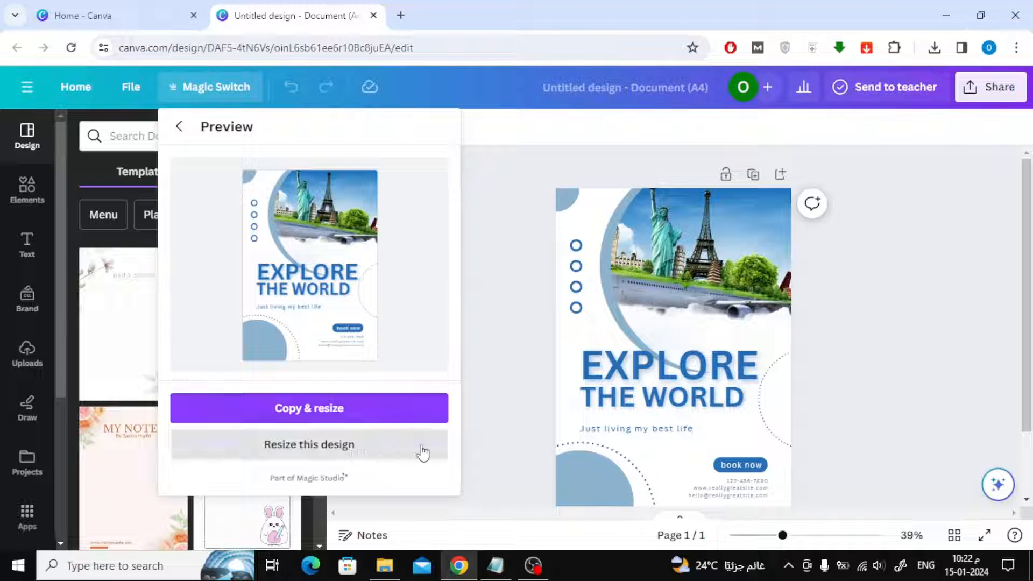
mouse_move(364, 450)
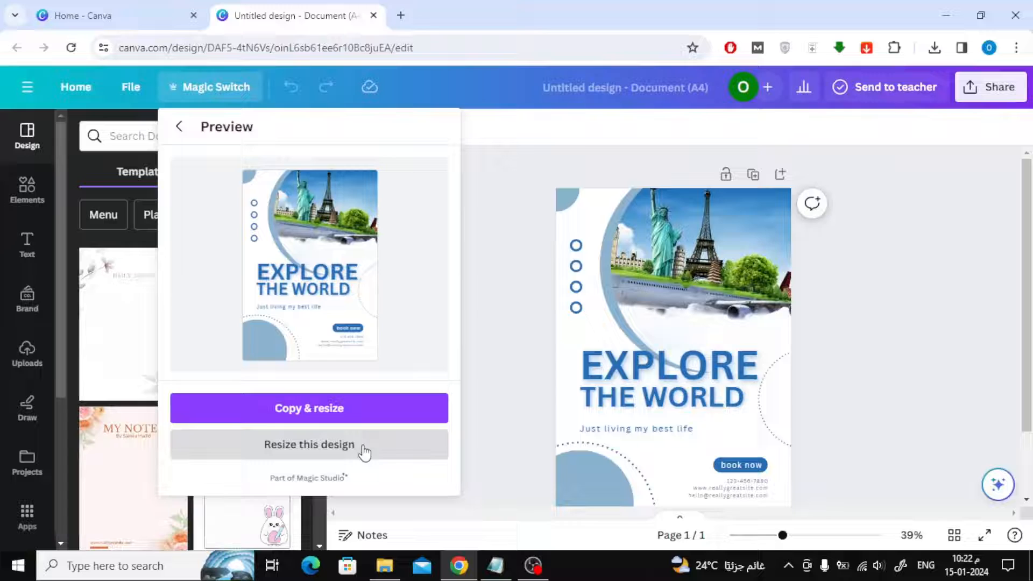
click(308, 443)
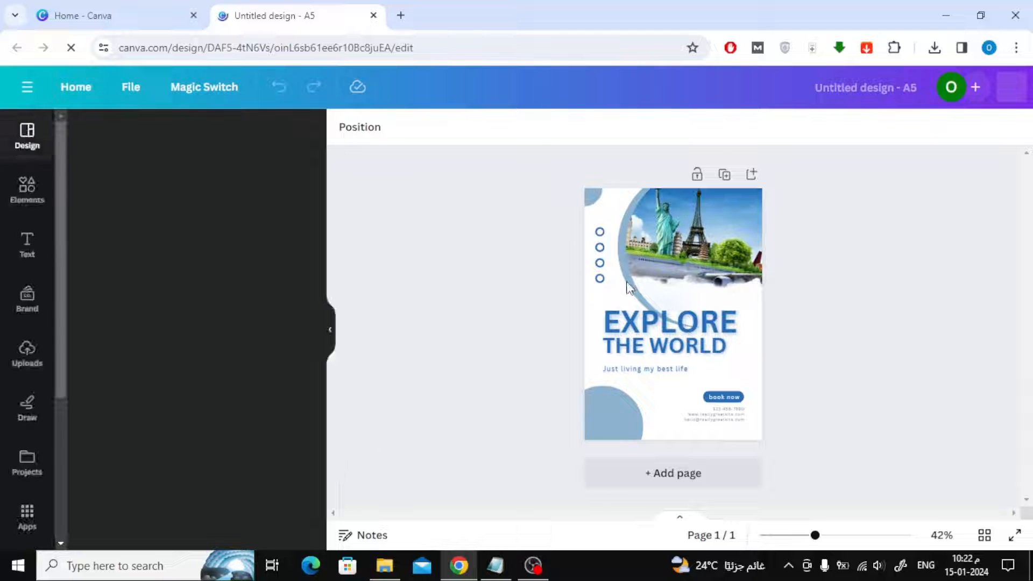
click(26, 135)
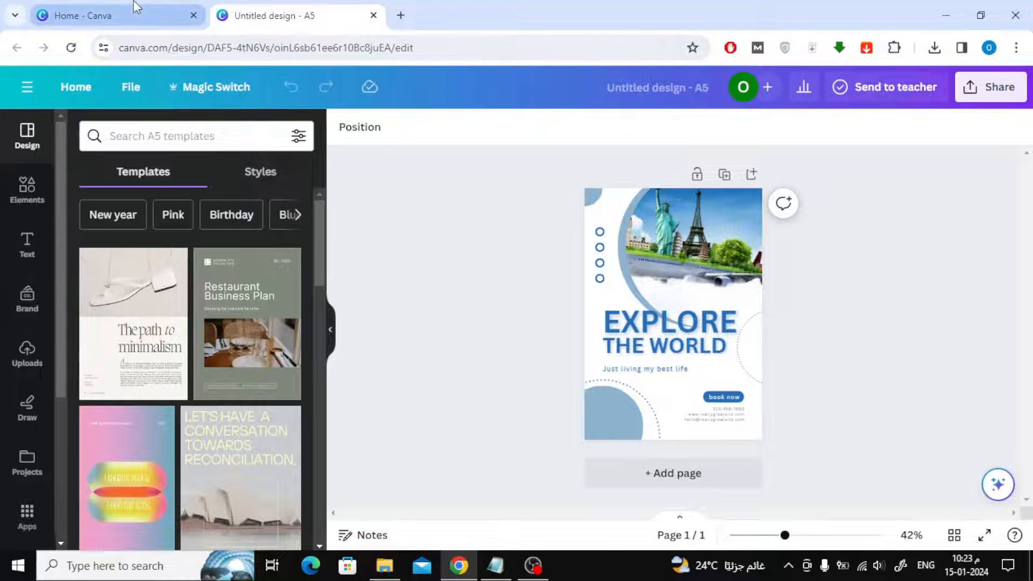
Step: From the home page, create a new A5 Document design
click(99, 15)
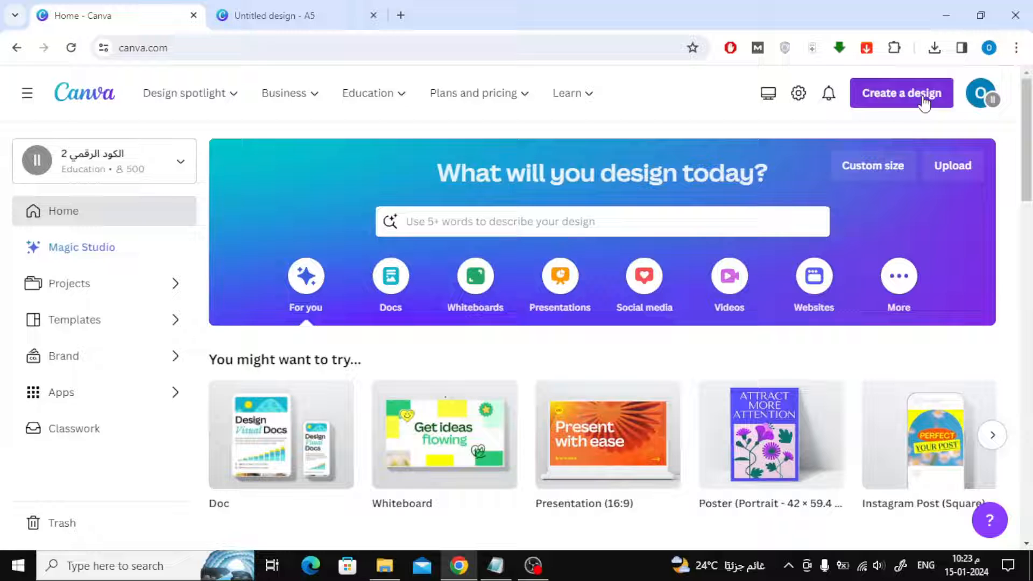
click(901, 92)
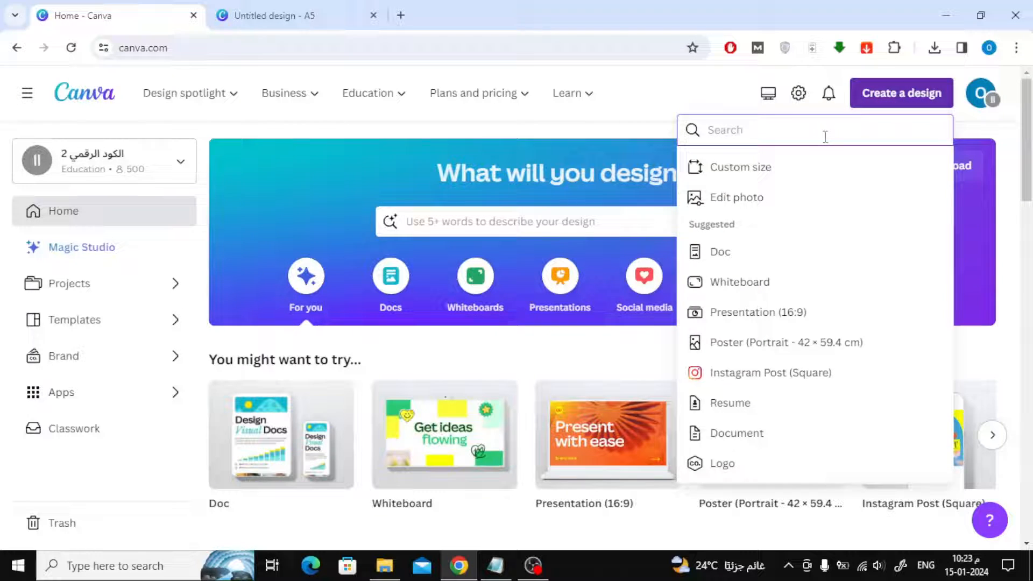
text(A5)
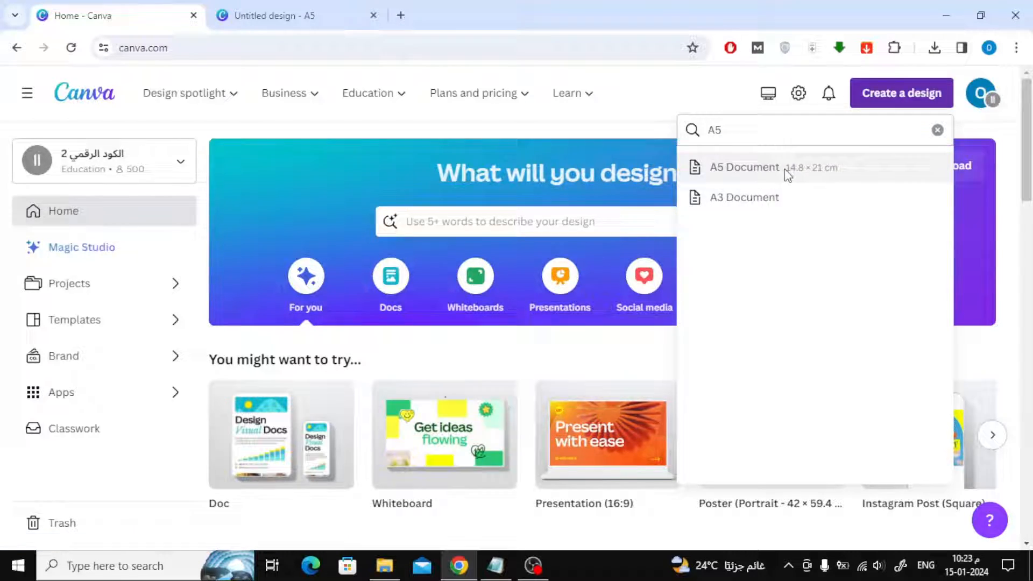
click(744, 167)
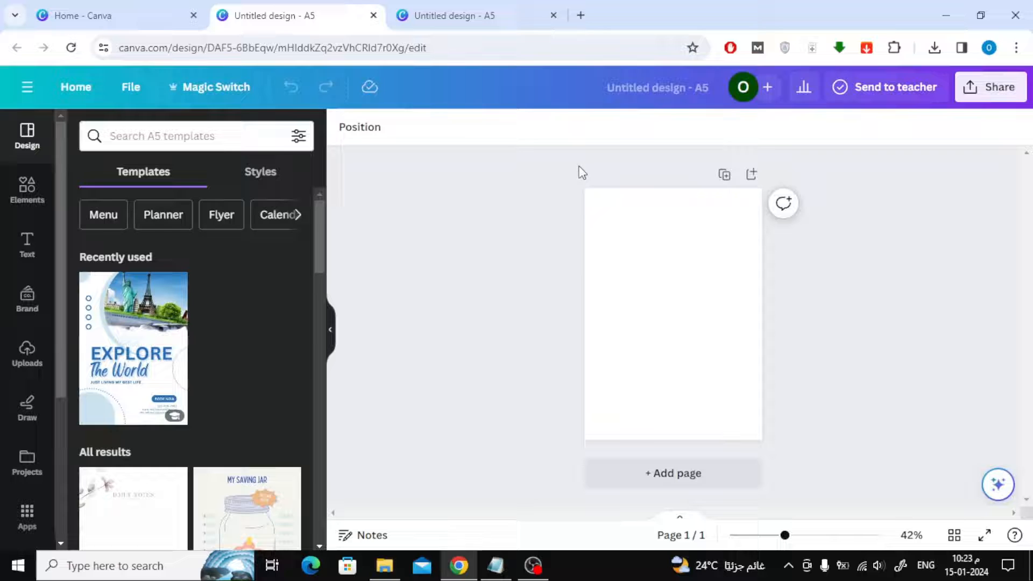
Step: Apply the bunny 'Today I will do' to-do template and zoom in on the page
scroll(down, 3)
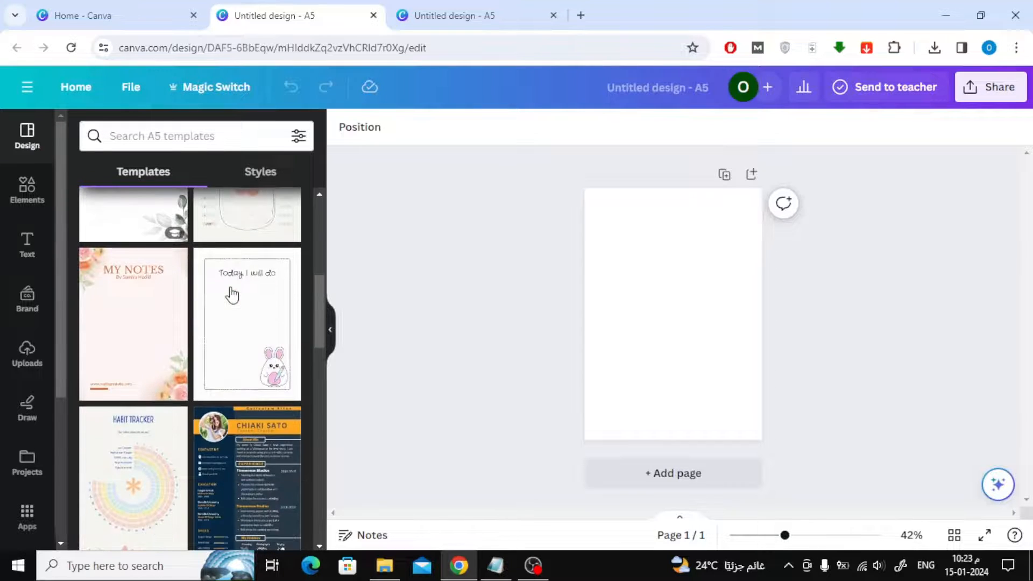
click(247, 323)
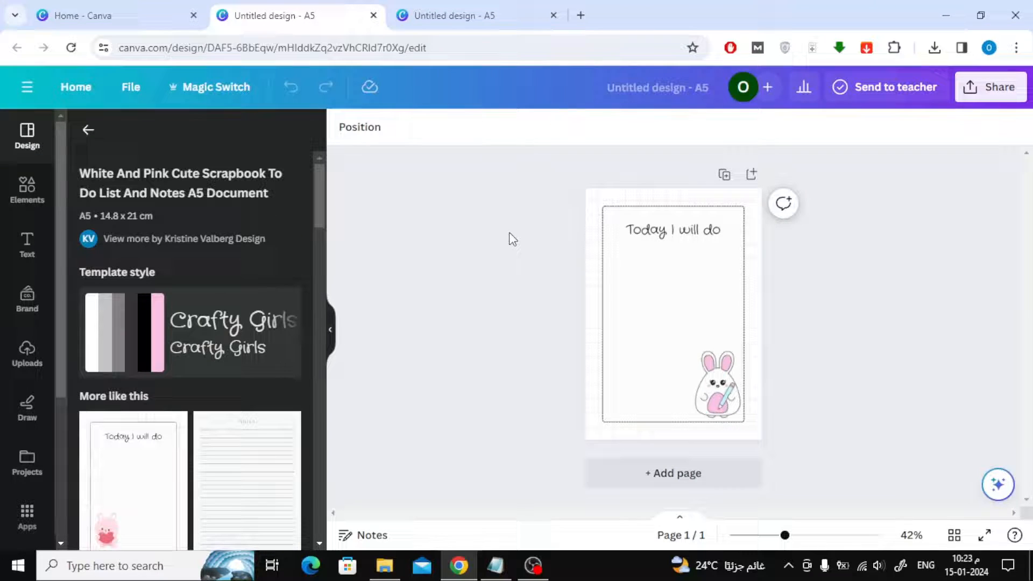
click(673, 313)
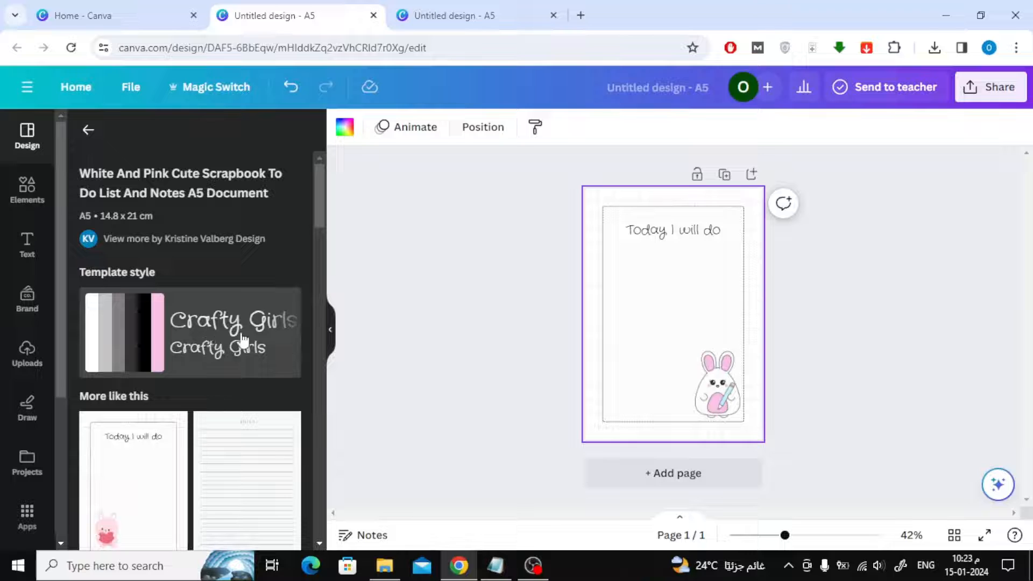
drag(767, 534, 796, 534)
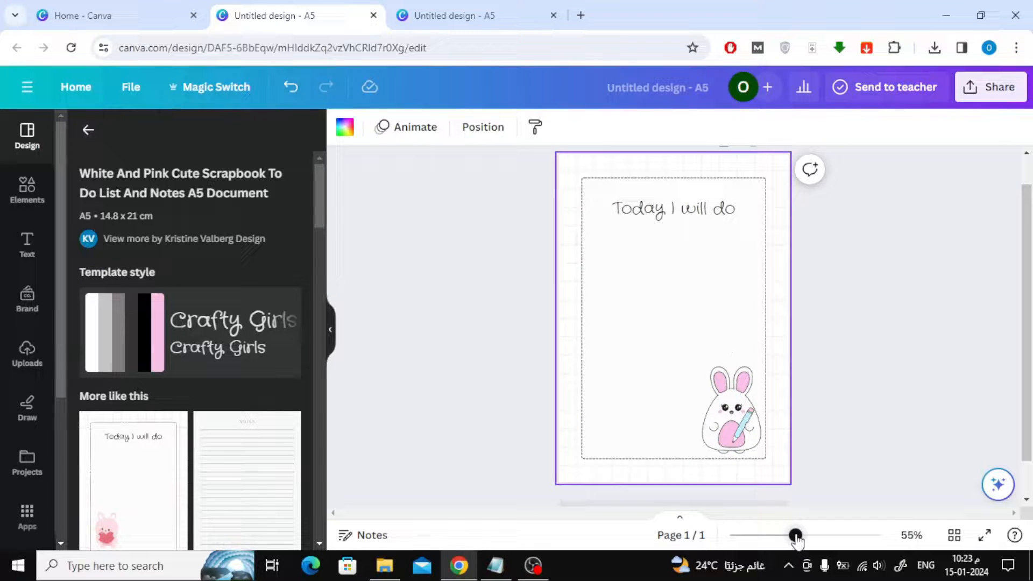
drag(795, 535, 798, 535)
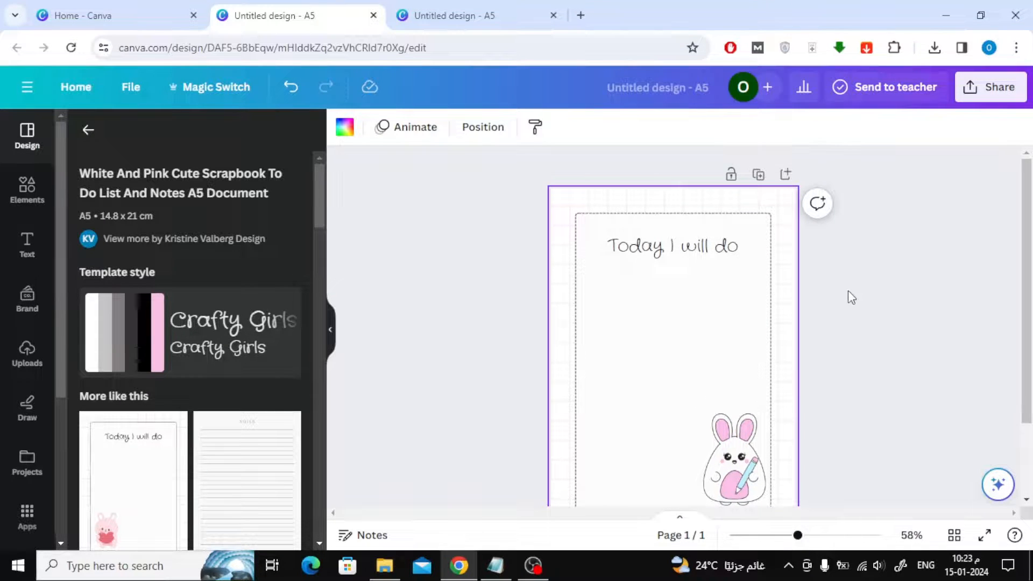